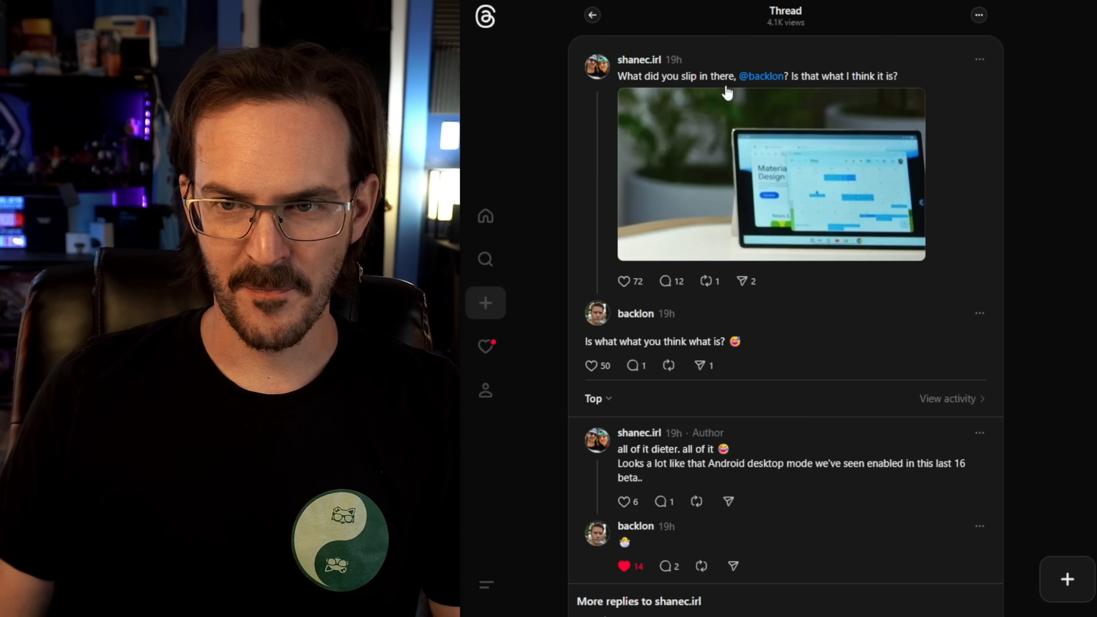
mouse_move(774, 83)
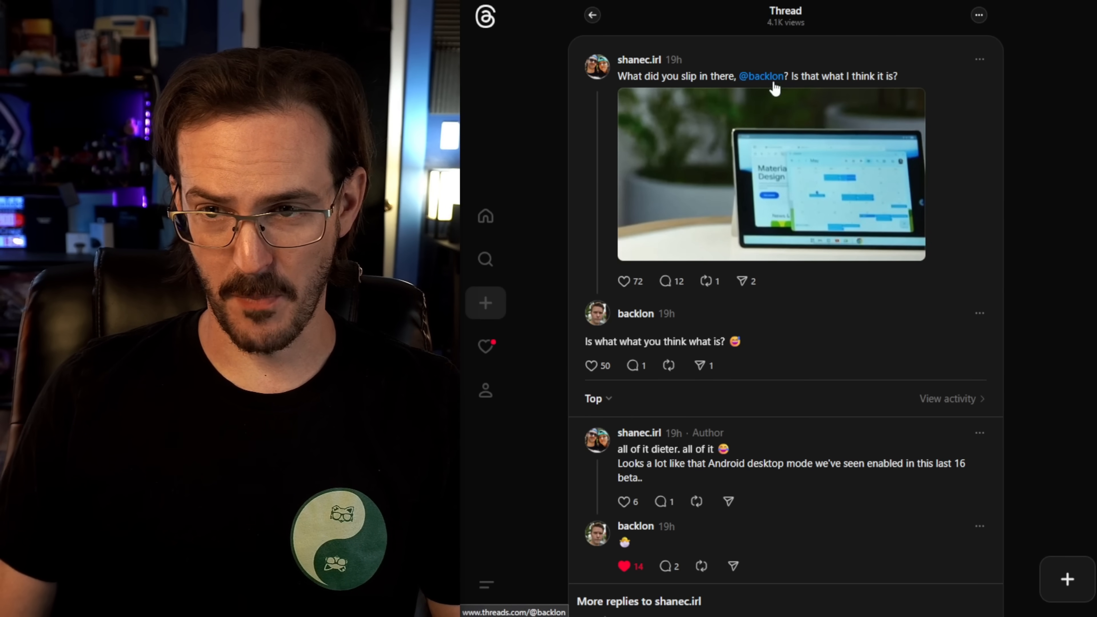
mouse_move(773, 83)
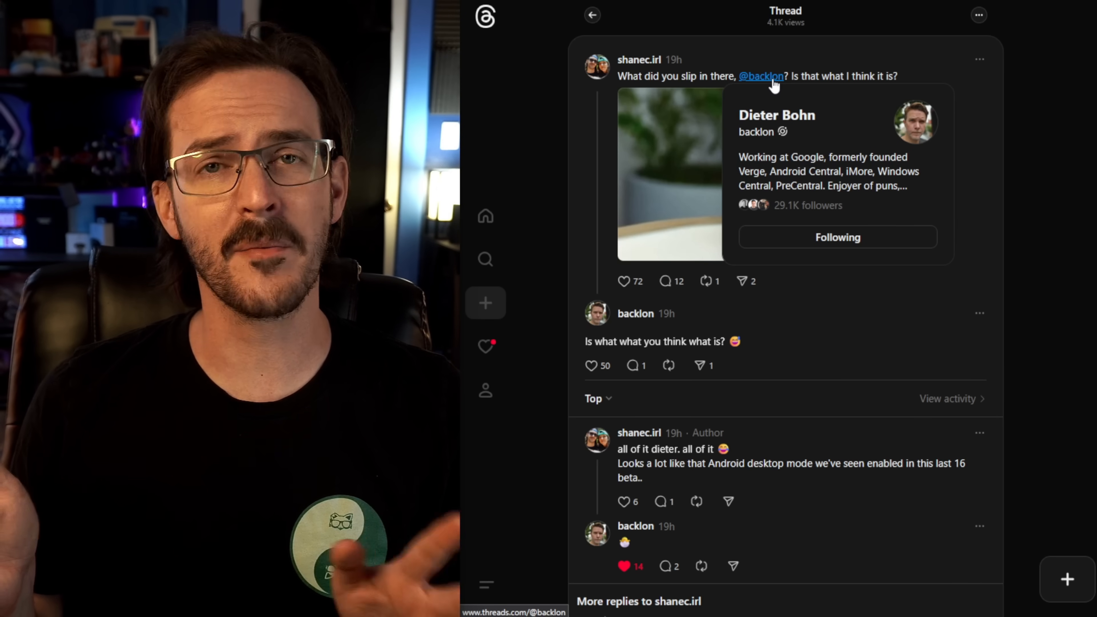
mouse_move(1057, 120)
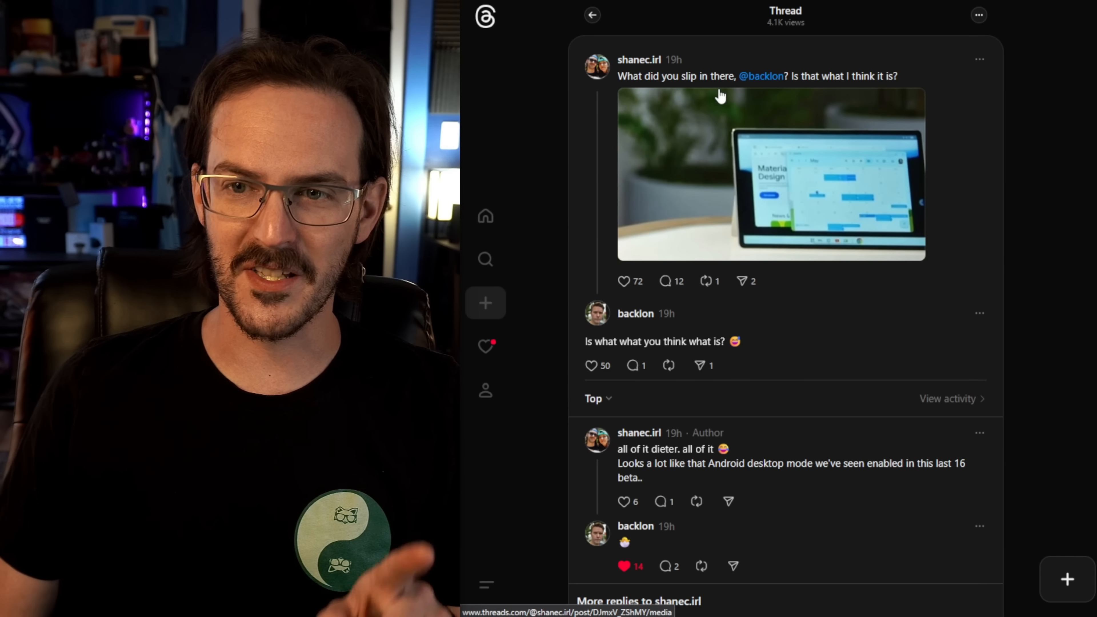
mouse_move(772, 83)
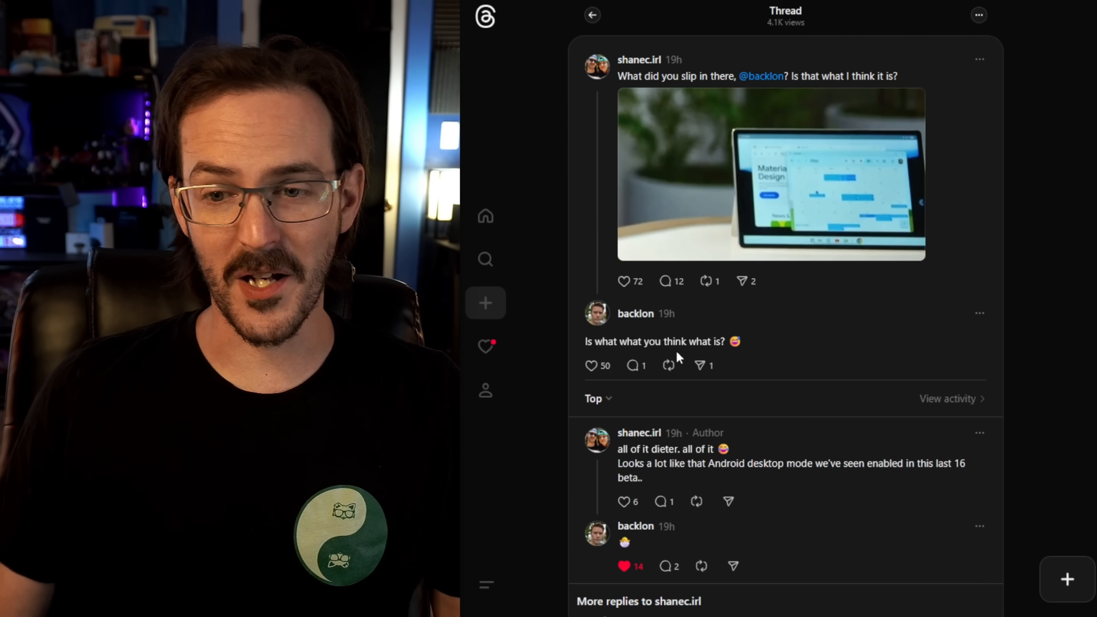
scroll("down", 3)
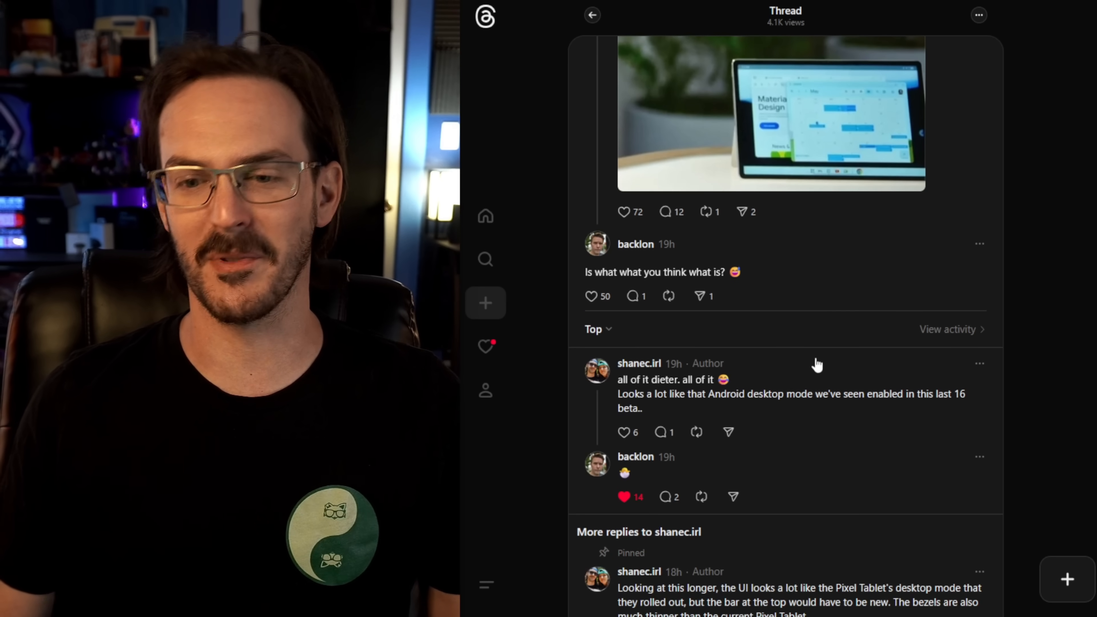
scroll("down", 3)
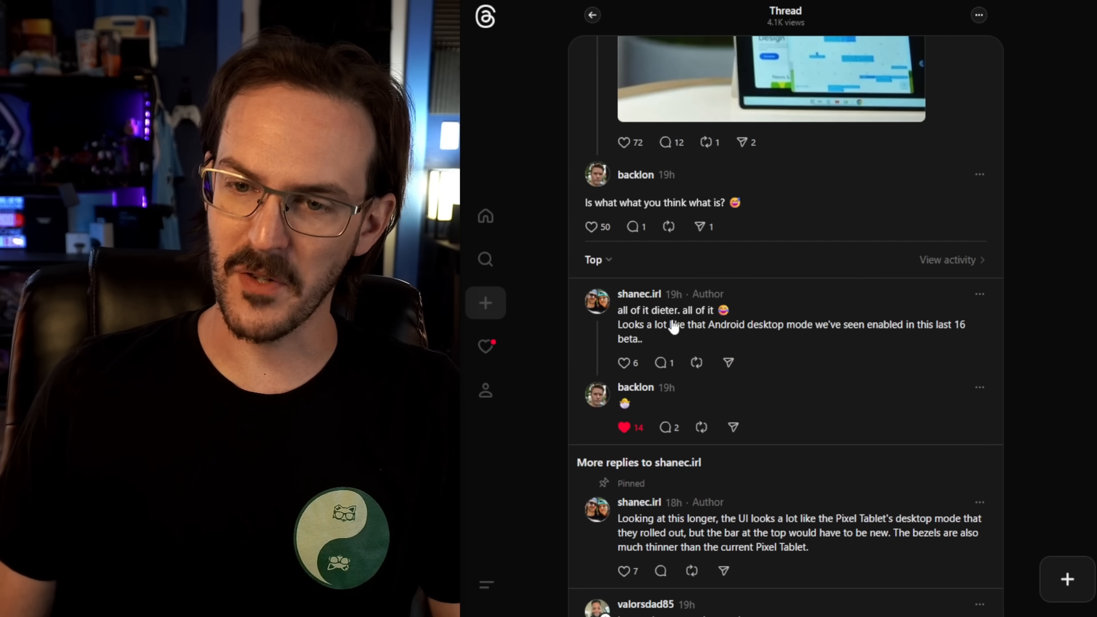
mouse_move(669, 344)
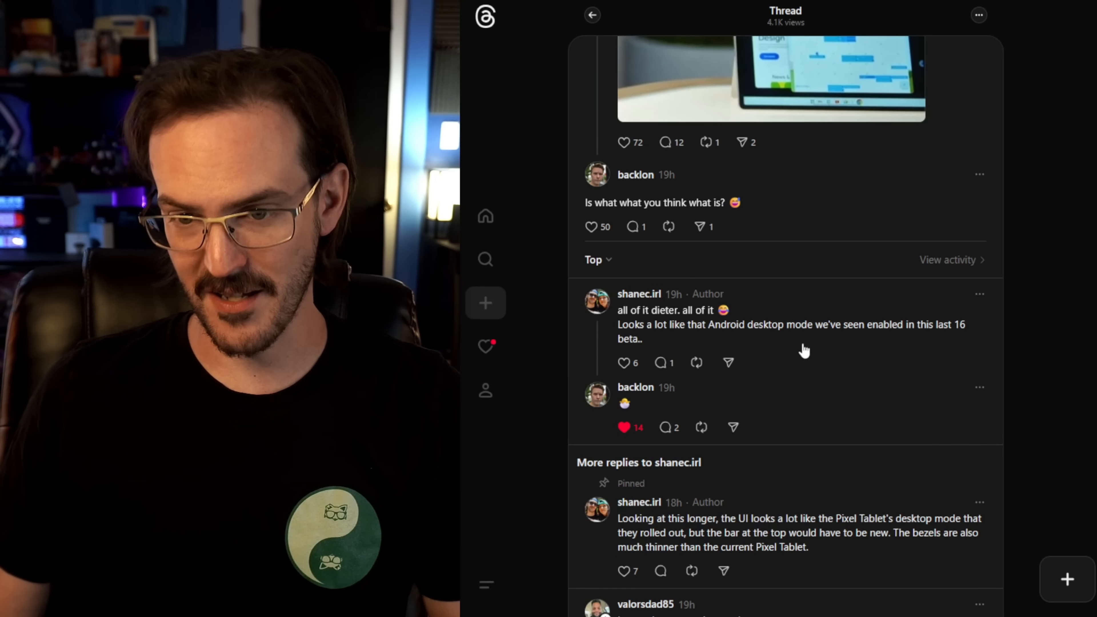
scroll("down", 3)
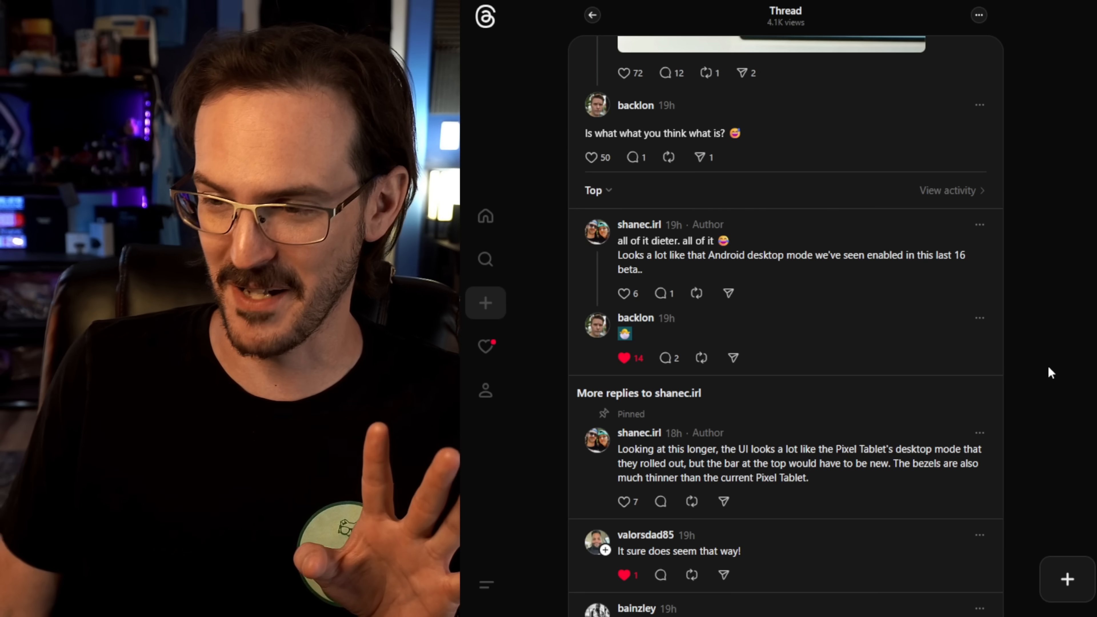
mouse_move(987, 379)
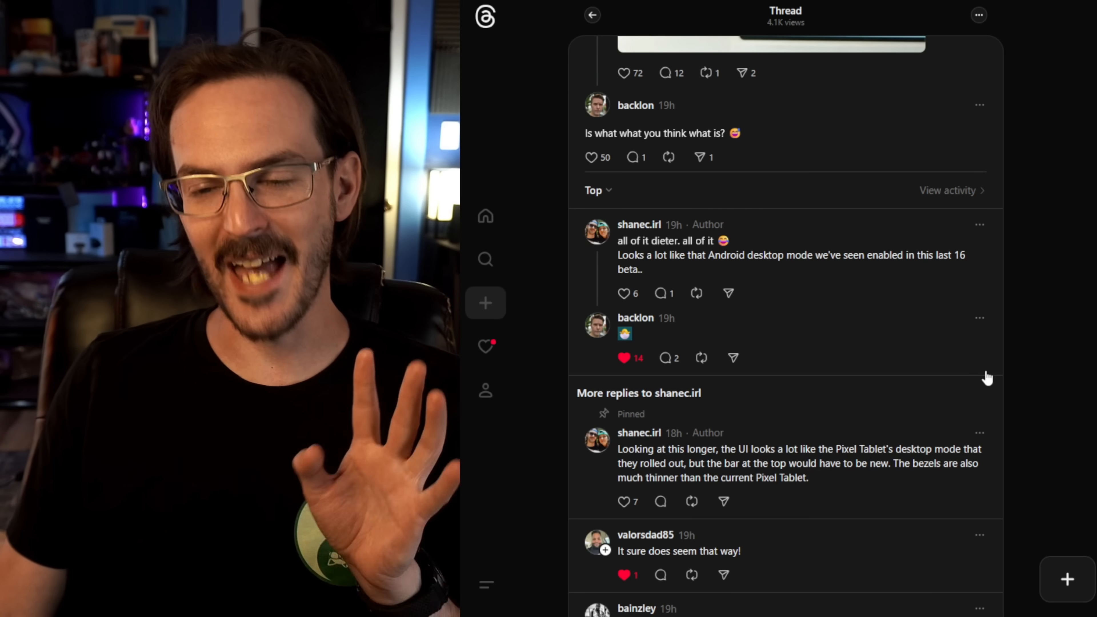
scroll("down", 3)
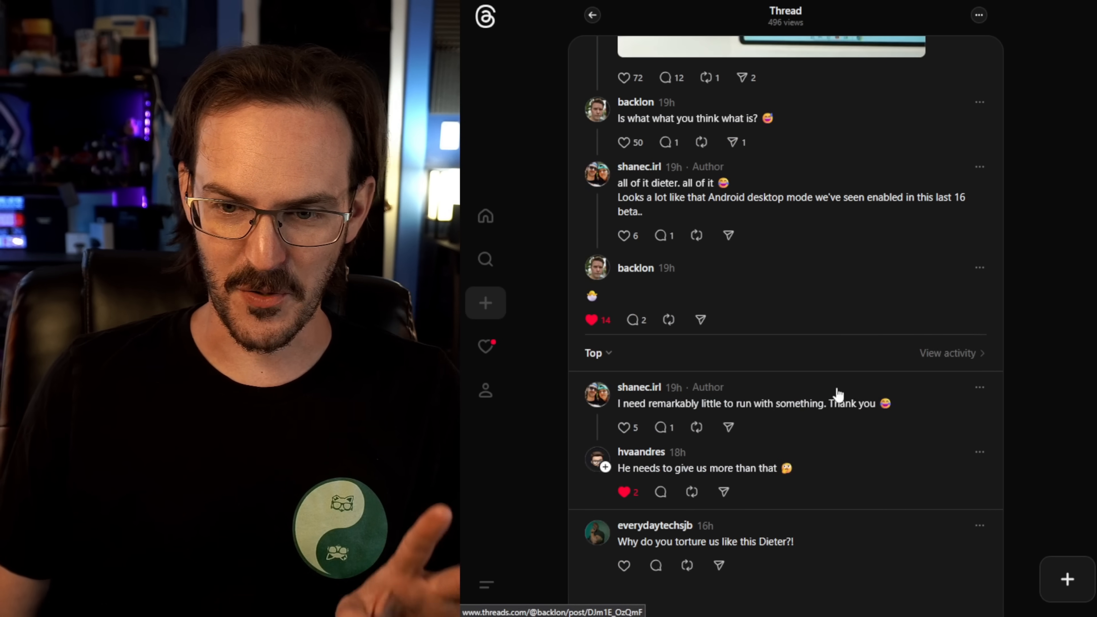
mouse_move(1017, 439)
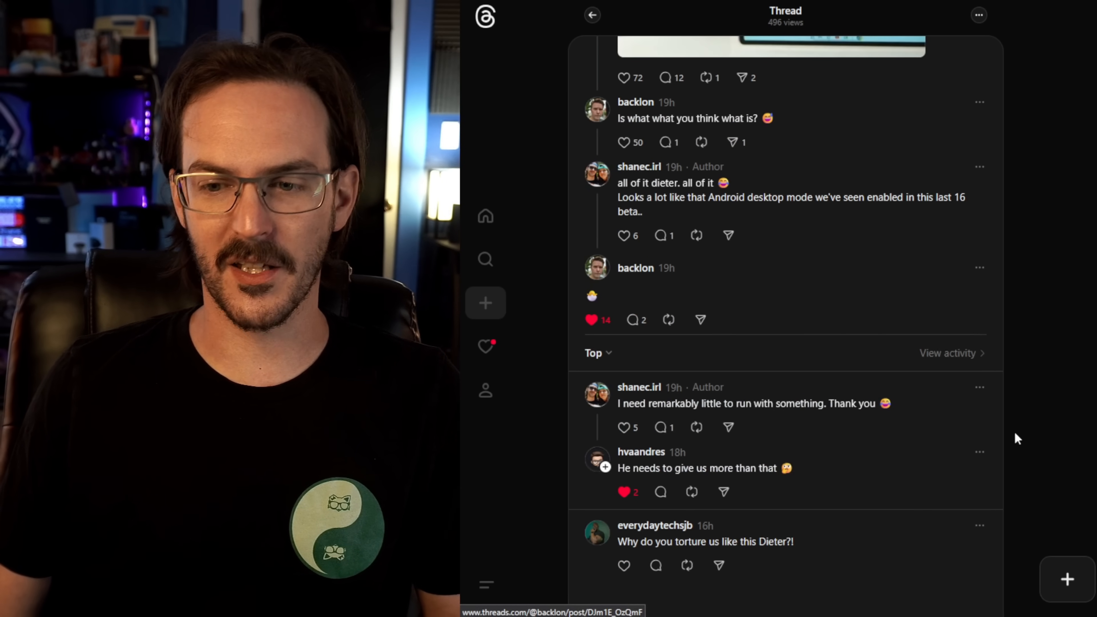